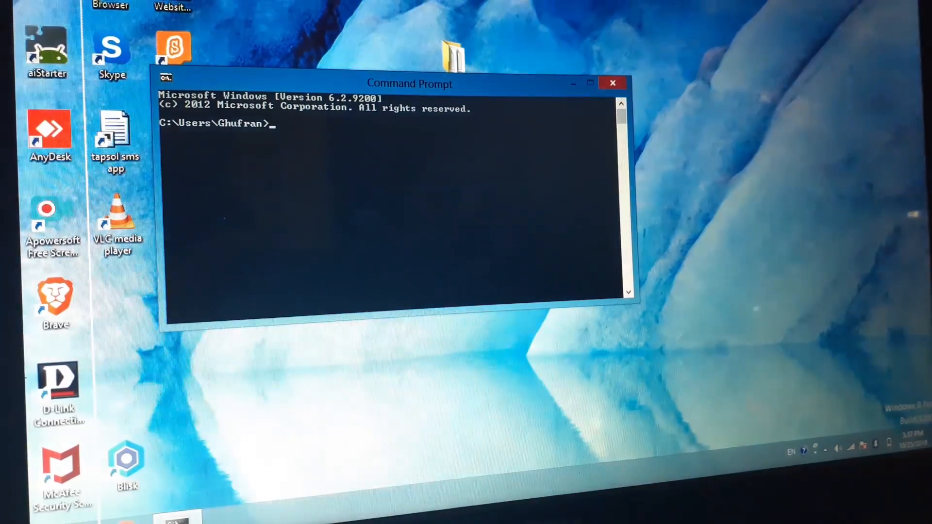
Step: Run ipconfig to display the computer's current IP address settings
type("ipconfig")
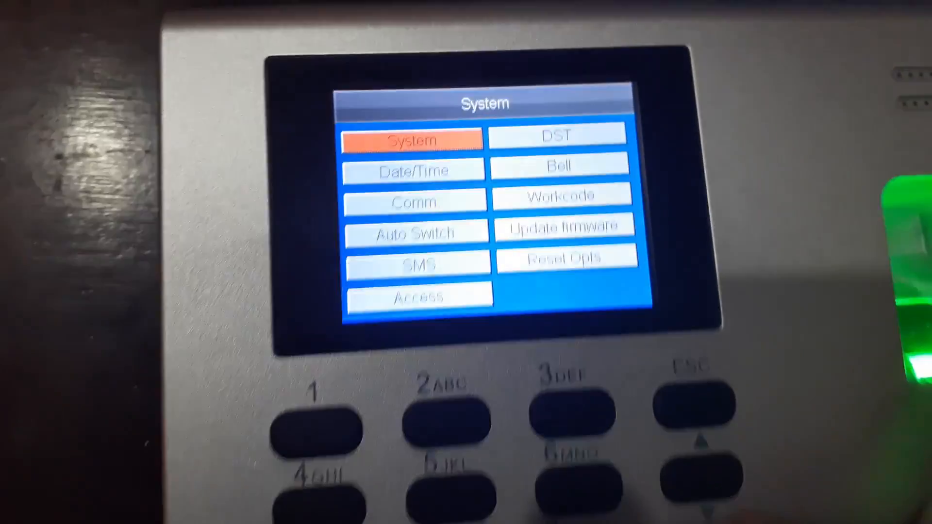
Step: Open the K40 device's communication settings menu
left_click(420, 202)
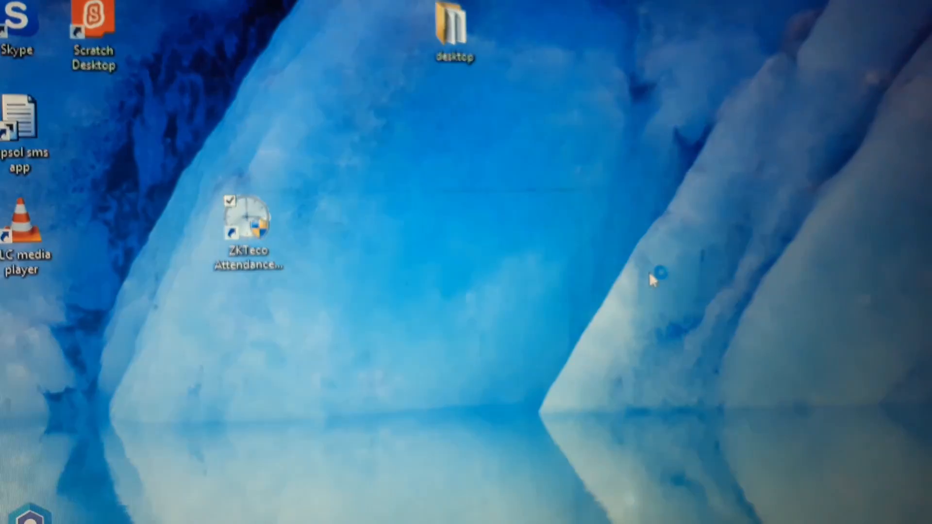
Step: Launch Attendance Management, dismiss the connect-device hint, and start adding a new device
double_click(248, 232)
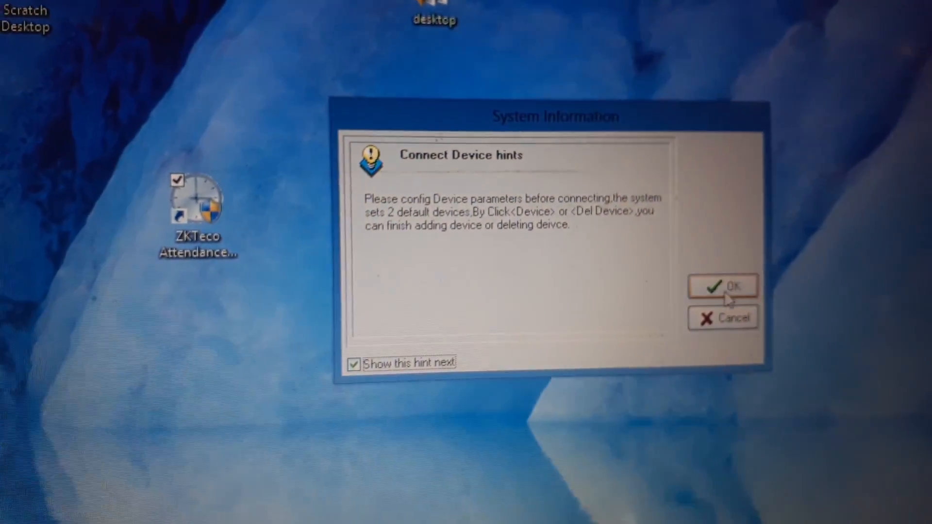
left_click(723, 286)
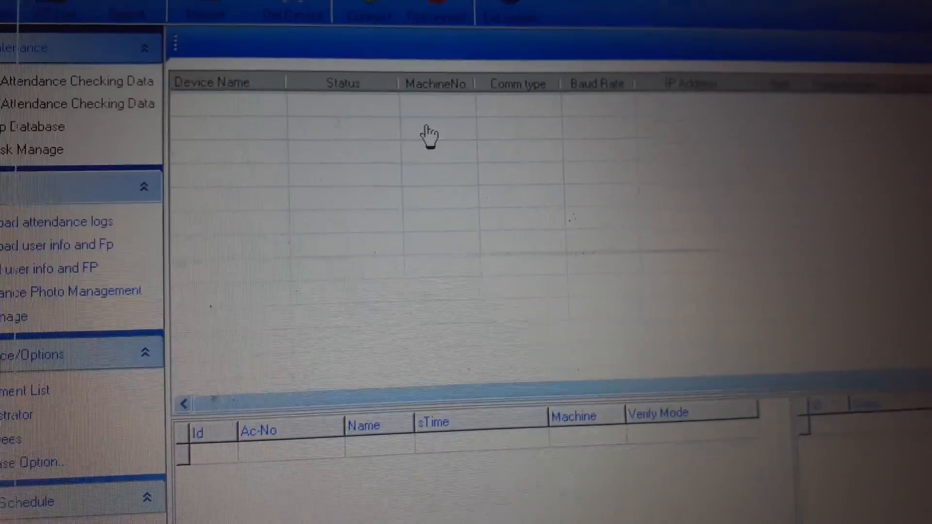
left_click(337, 80)
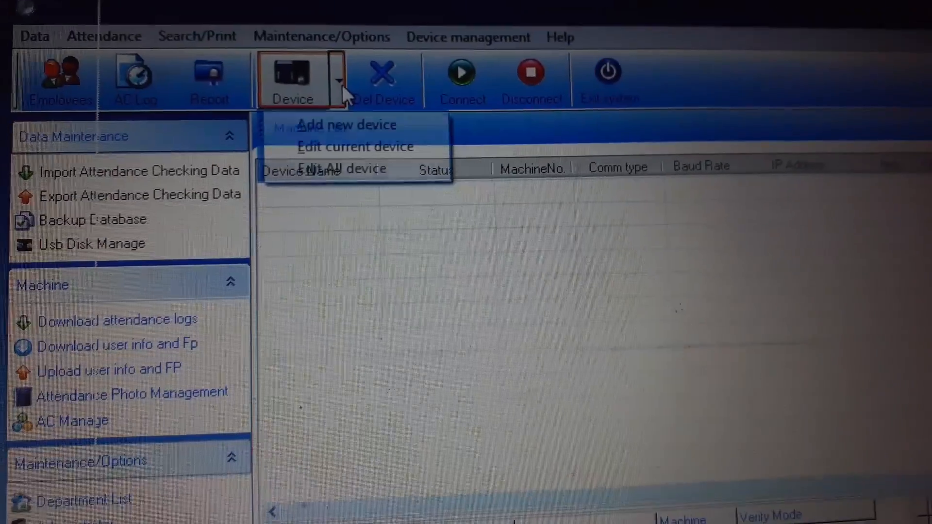
left_click(346, 125)
type("k")
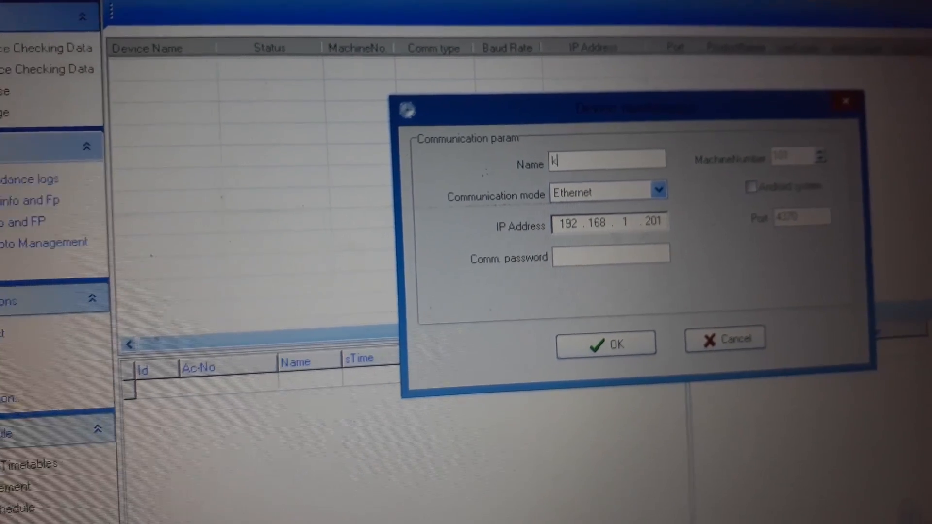
Step: Save the k40 device at 192.168.10.201 and connect to it
type("40")
left_click(610, 223)
type("0")
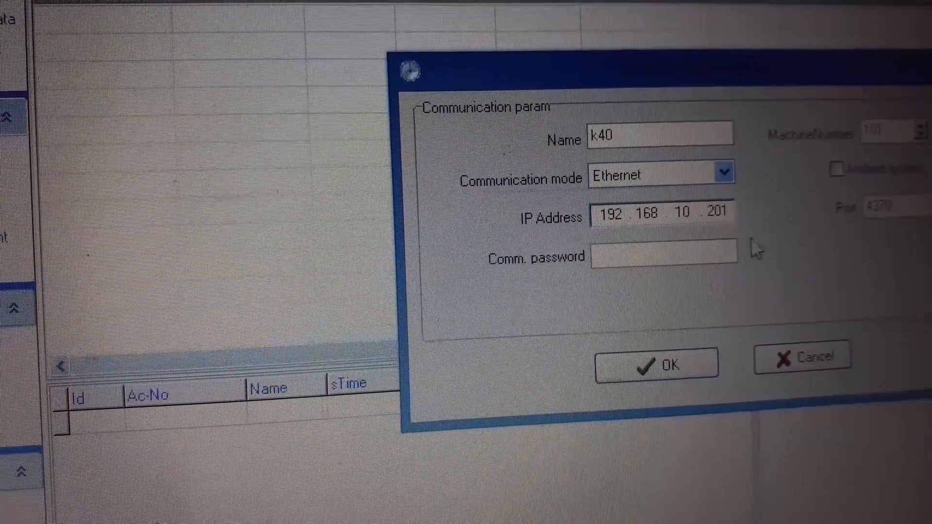
left_click(656, 363)
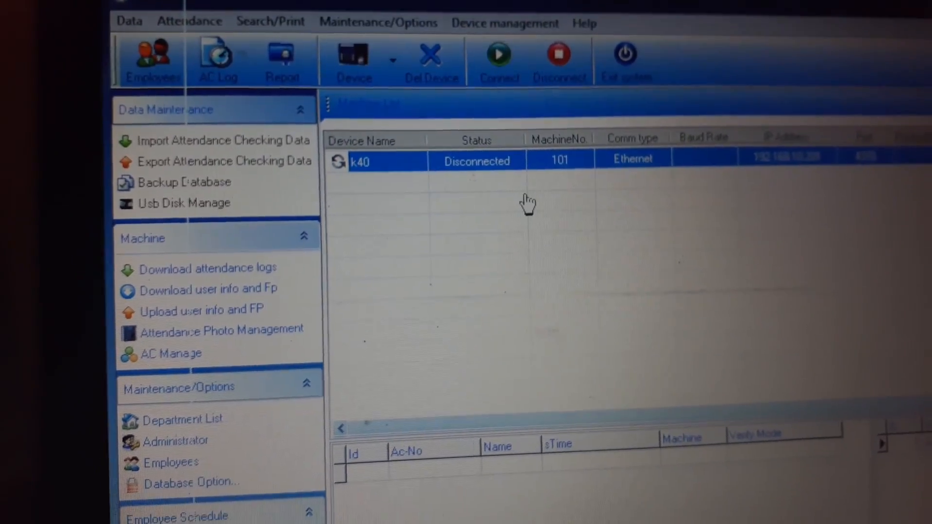
left_click(498, 53)
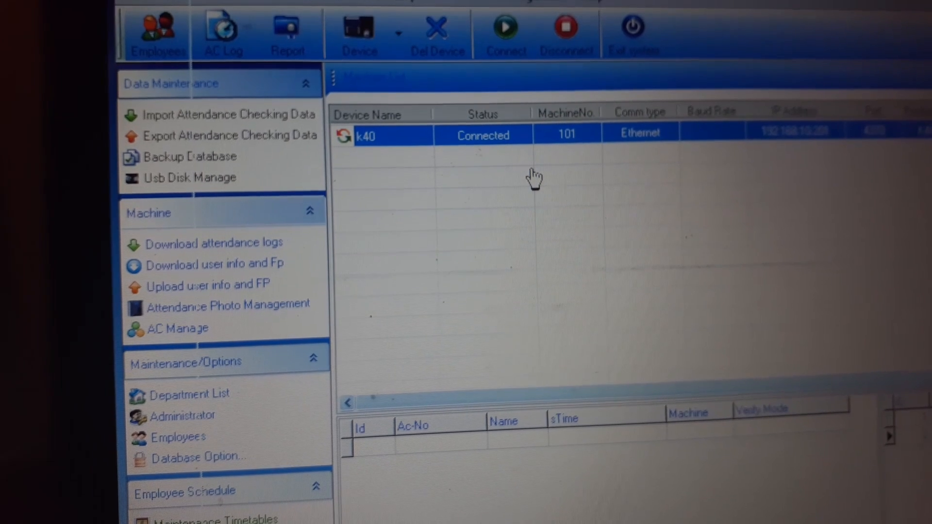